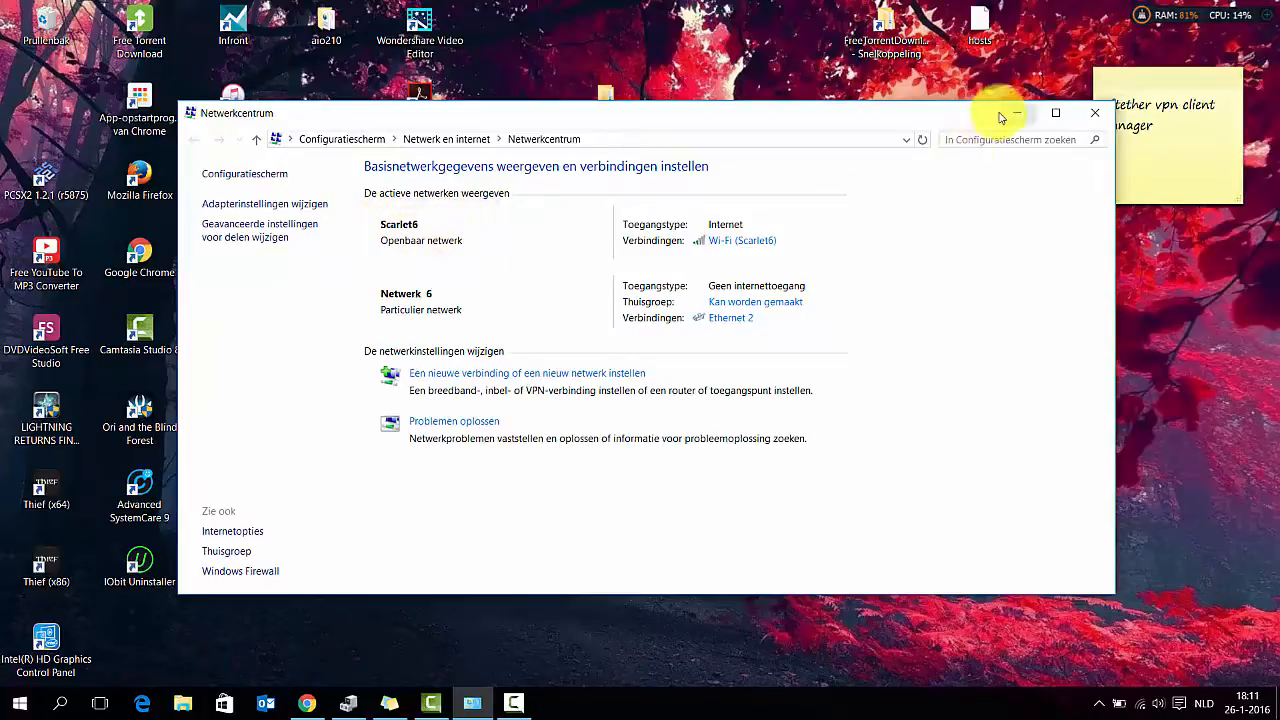
mouse_move(1016, 112)
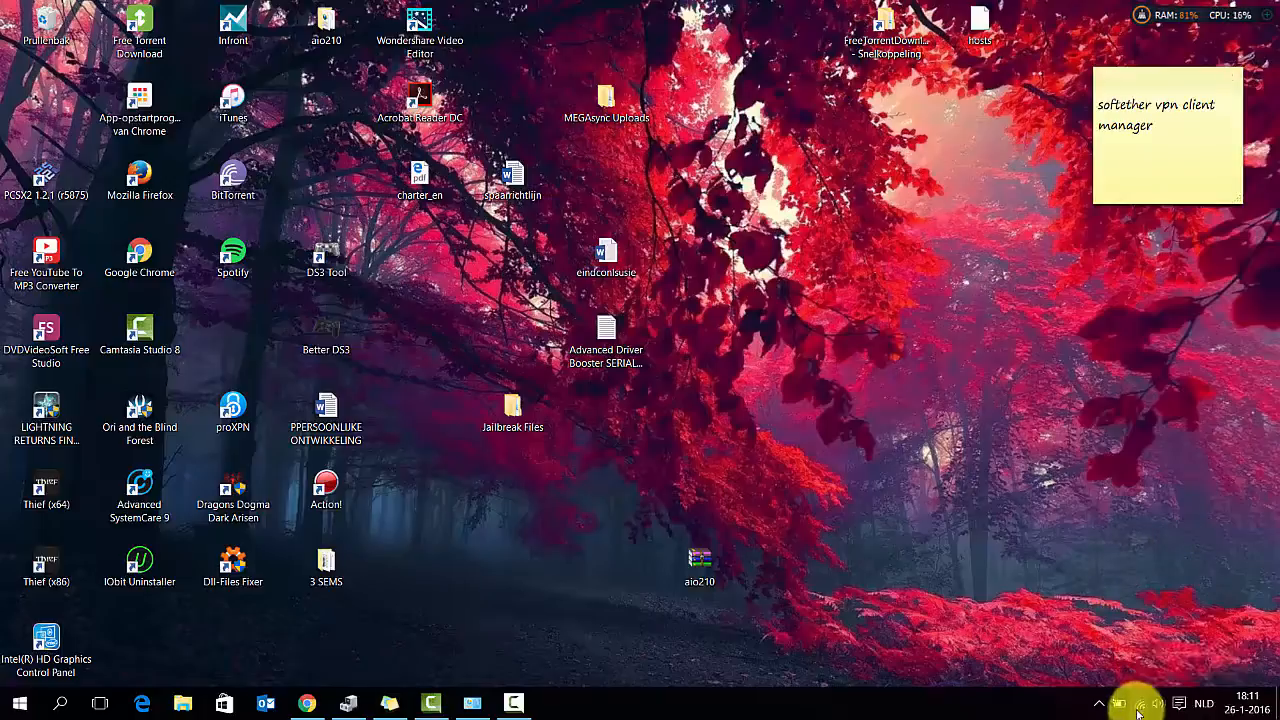
Show the taskbar Wi-Fi list, then restore the Netwerkcentrum window listing Scarlet6 and Netwerk 6.
click(1140, 704)
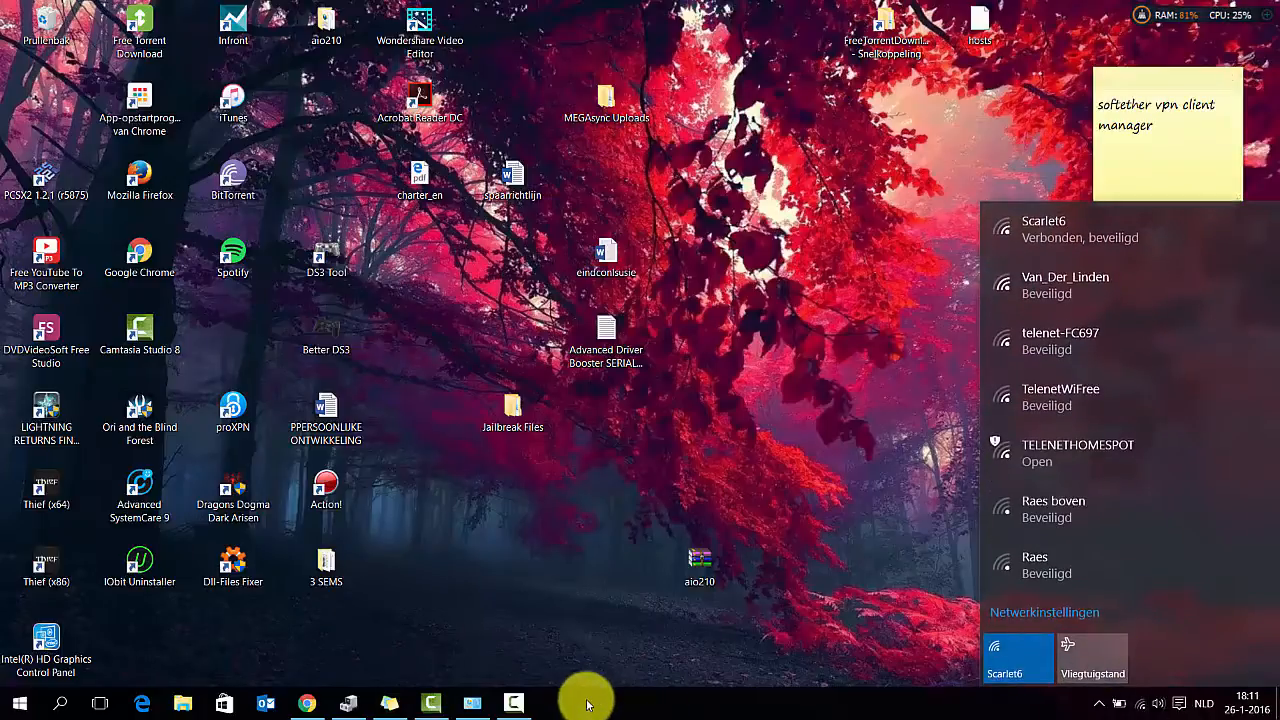
click(1044, 612)
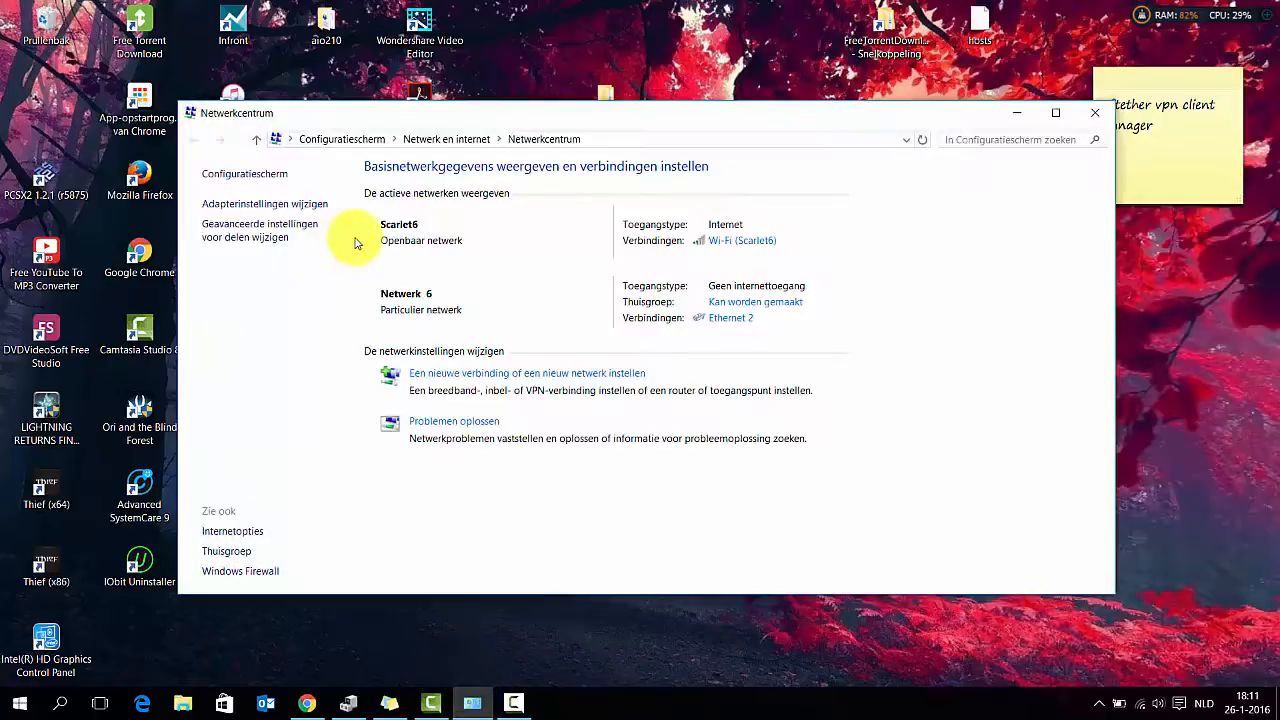
mouse_move(448, 218)
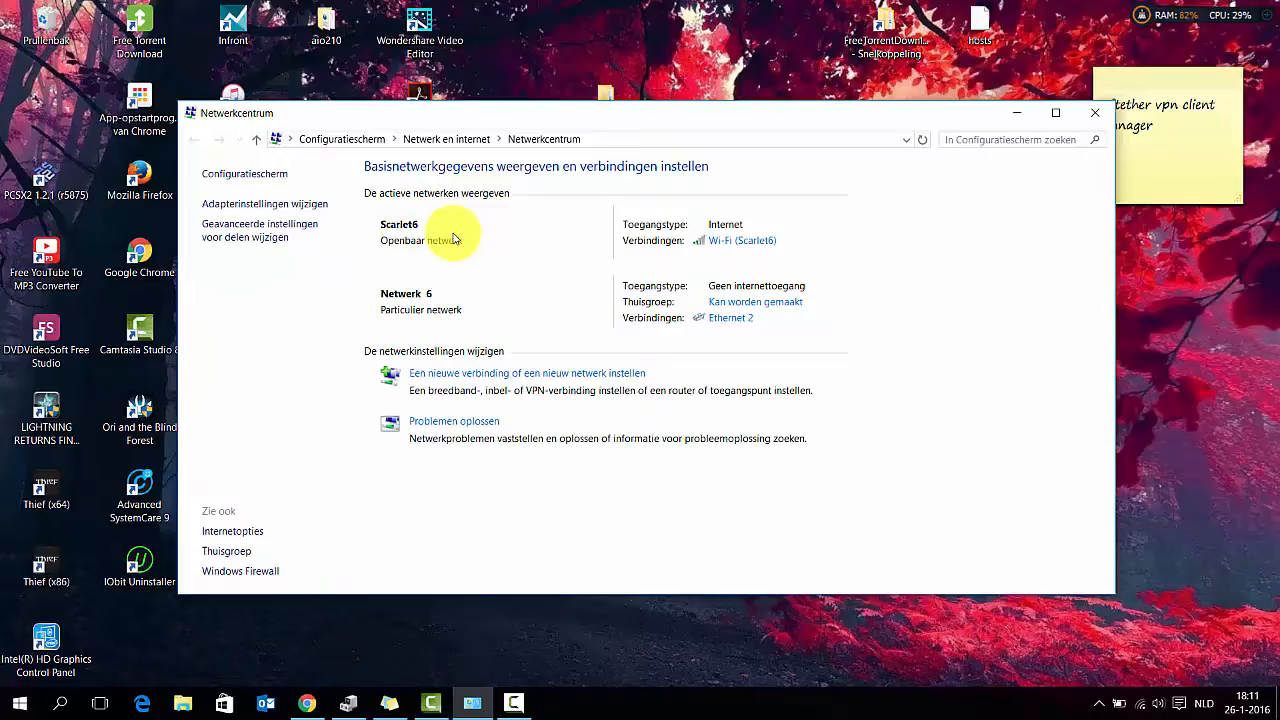
mouse_move(568, 456)
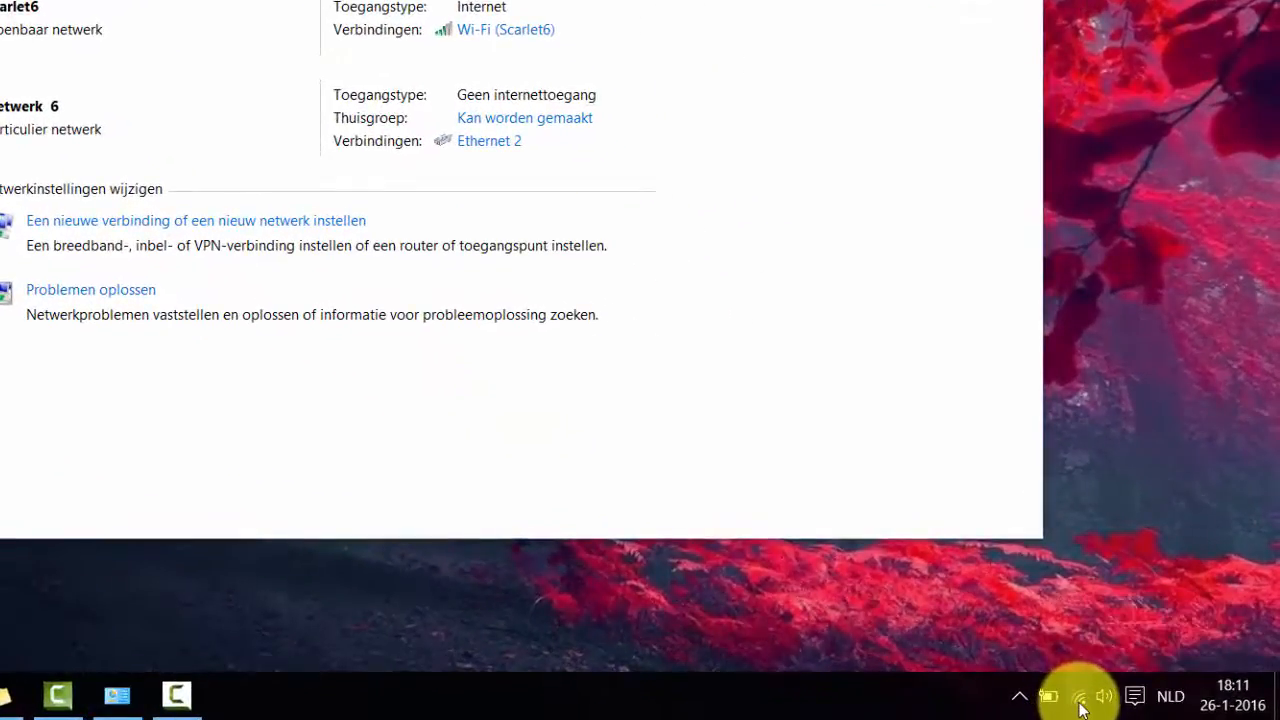
From the tray Wi-Fi flyout, go to Netwerkinstellingen to reach the Network & Internet Wi-Fi page.
click(1076, 696)
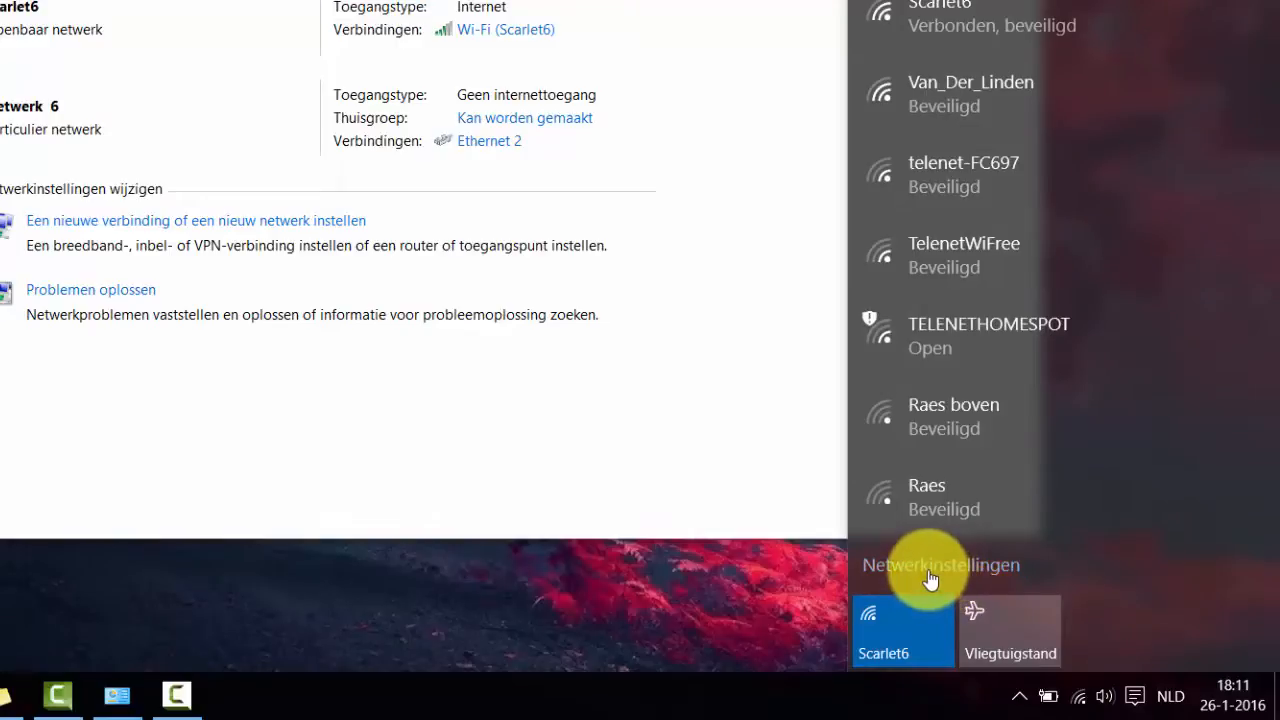
click(940, 564)
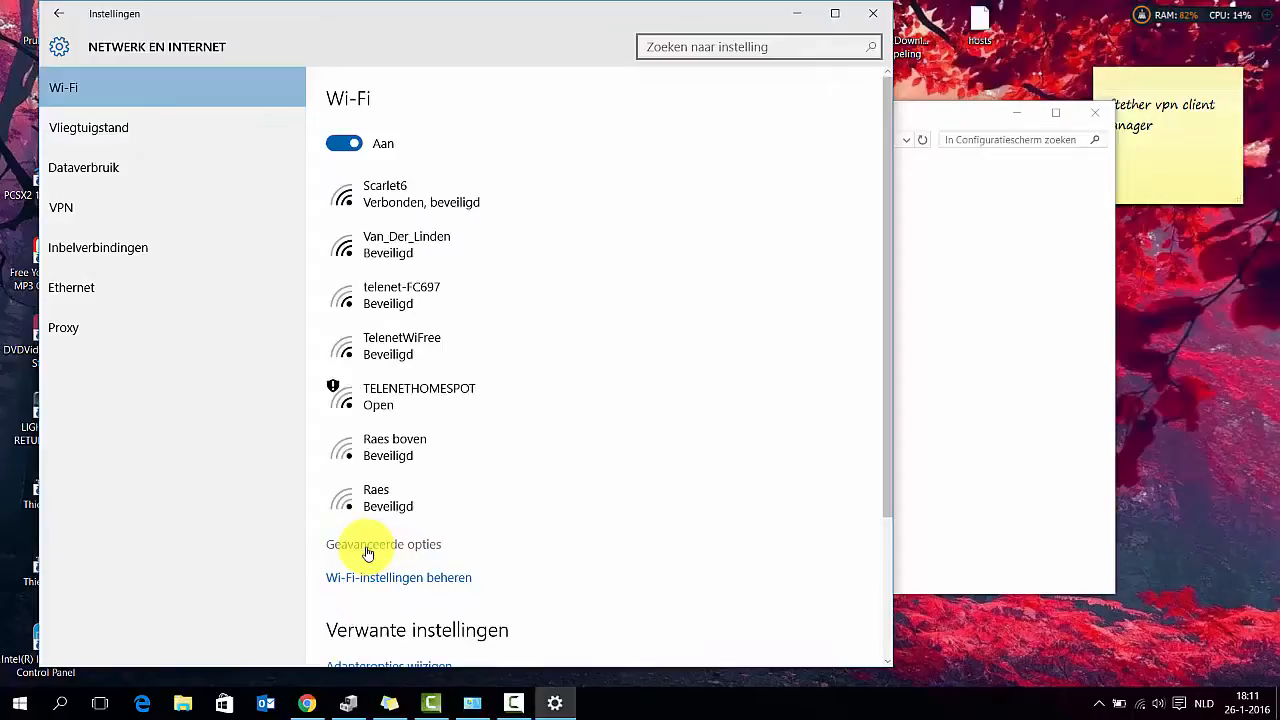
Under Geavanceerde opties, set 'Deze pc kan worden gevonden' to Aan so Scarlet6 becomes private.
click(368, 552)
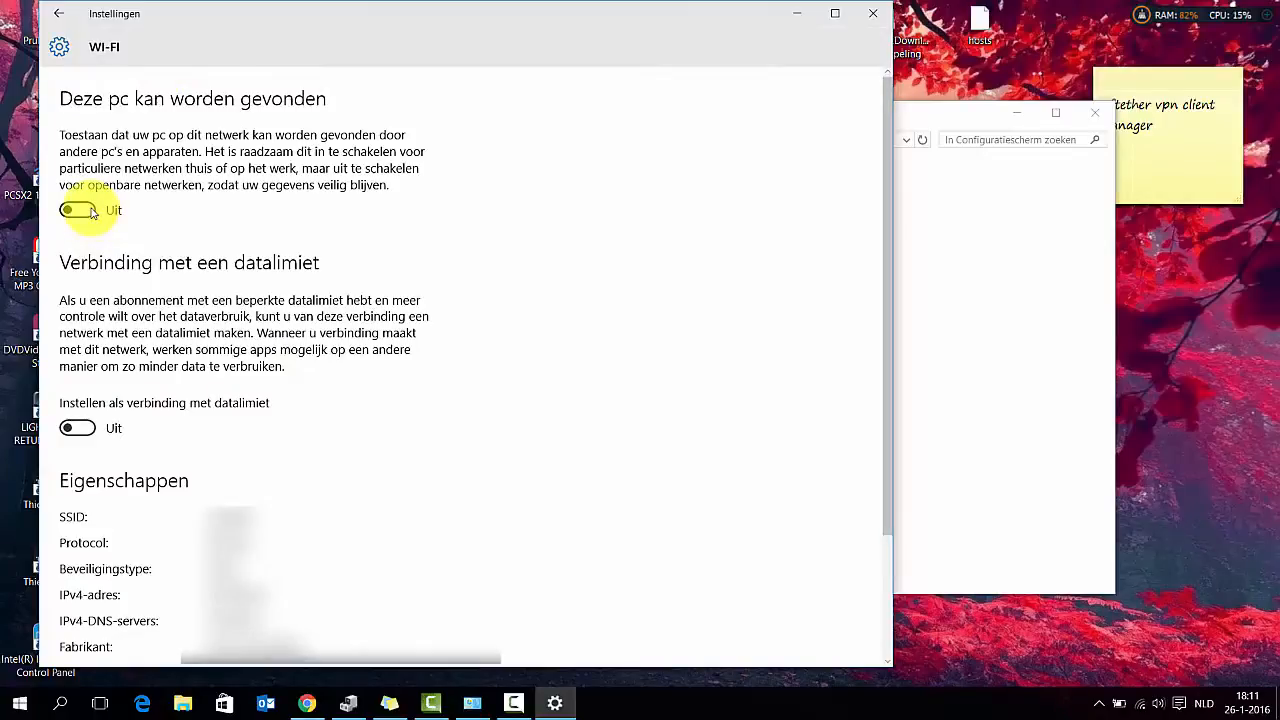
click(76, 210)
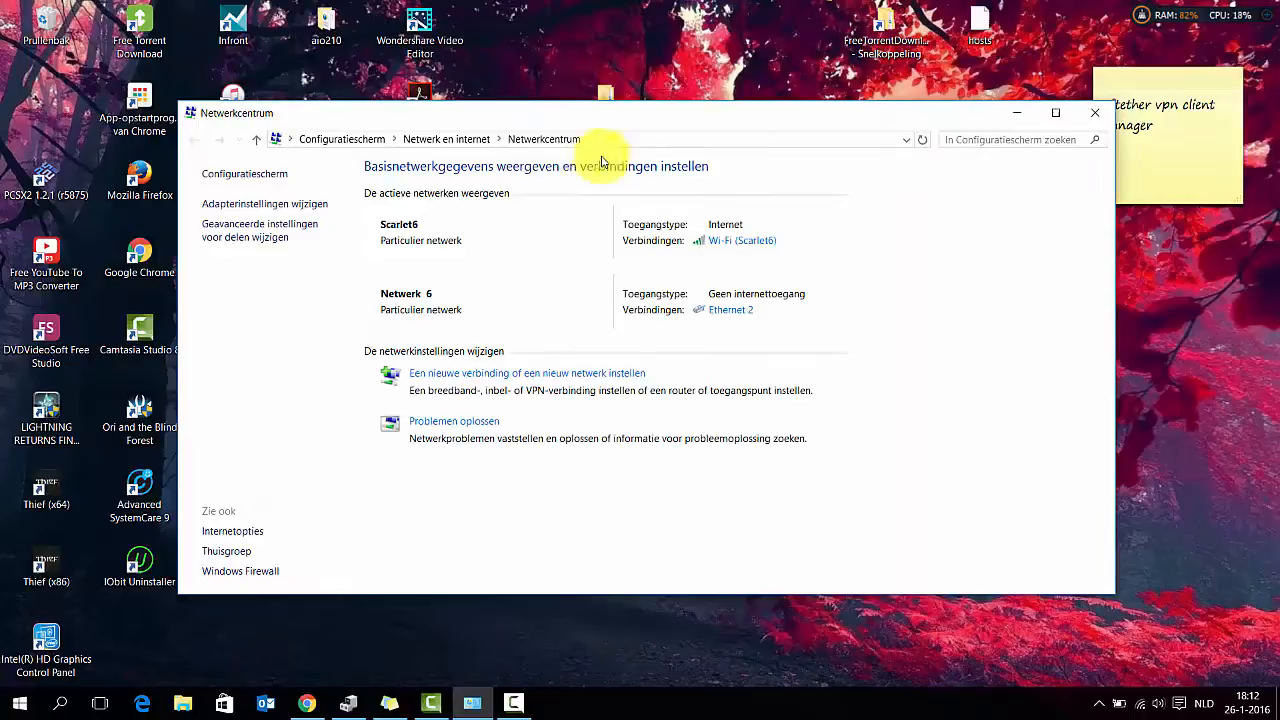
mouse_move(472, 234)
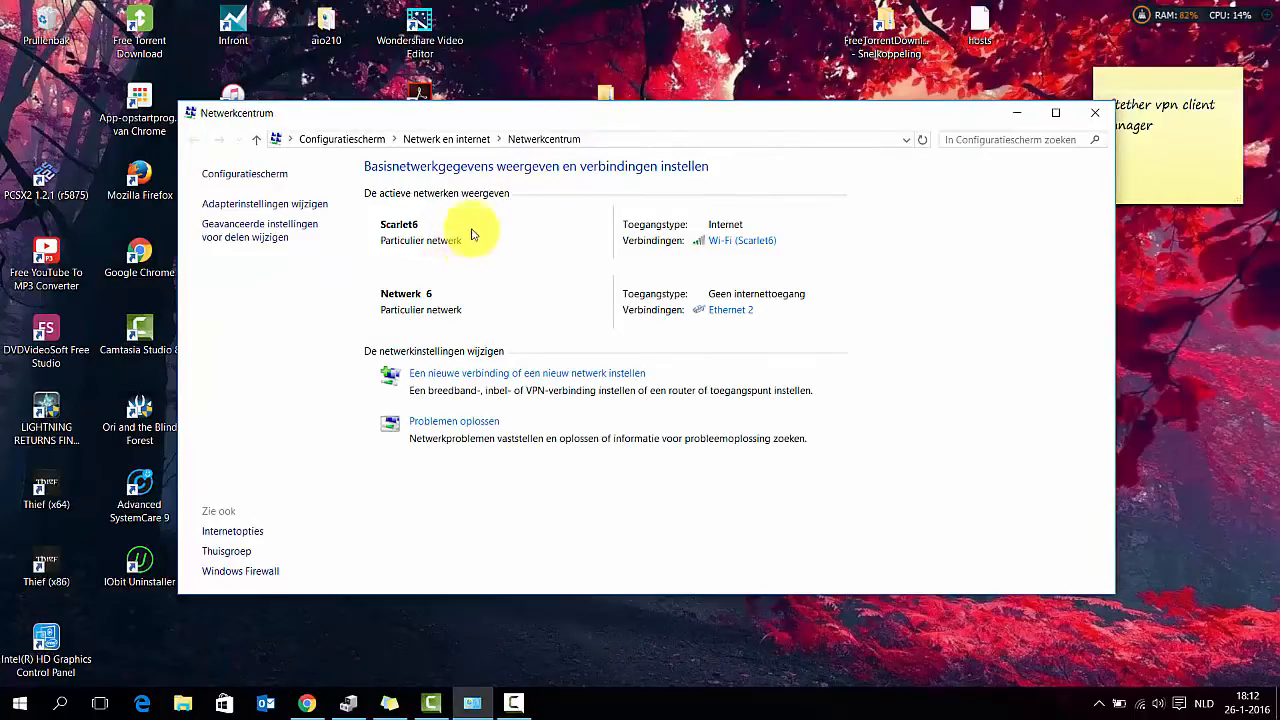
mouse_move(824, 260)
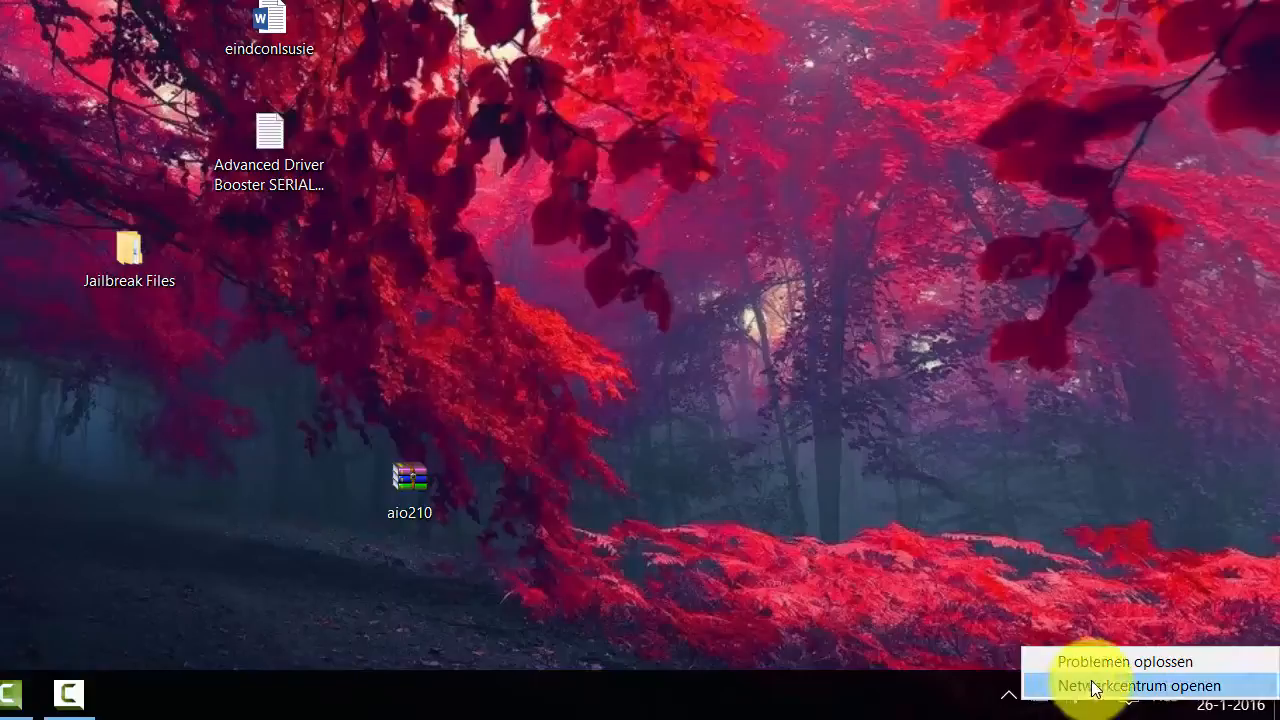
Use 'Netwerkcentrum openen' from the tray menu to confirm Scarlet6 shows Particulier netwerk.
click(1156, 684)
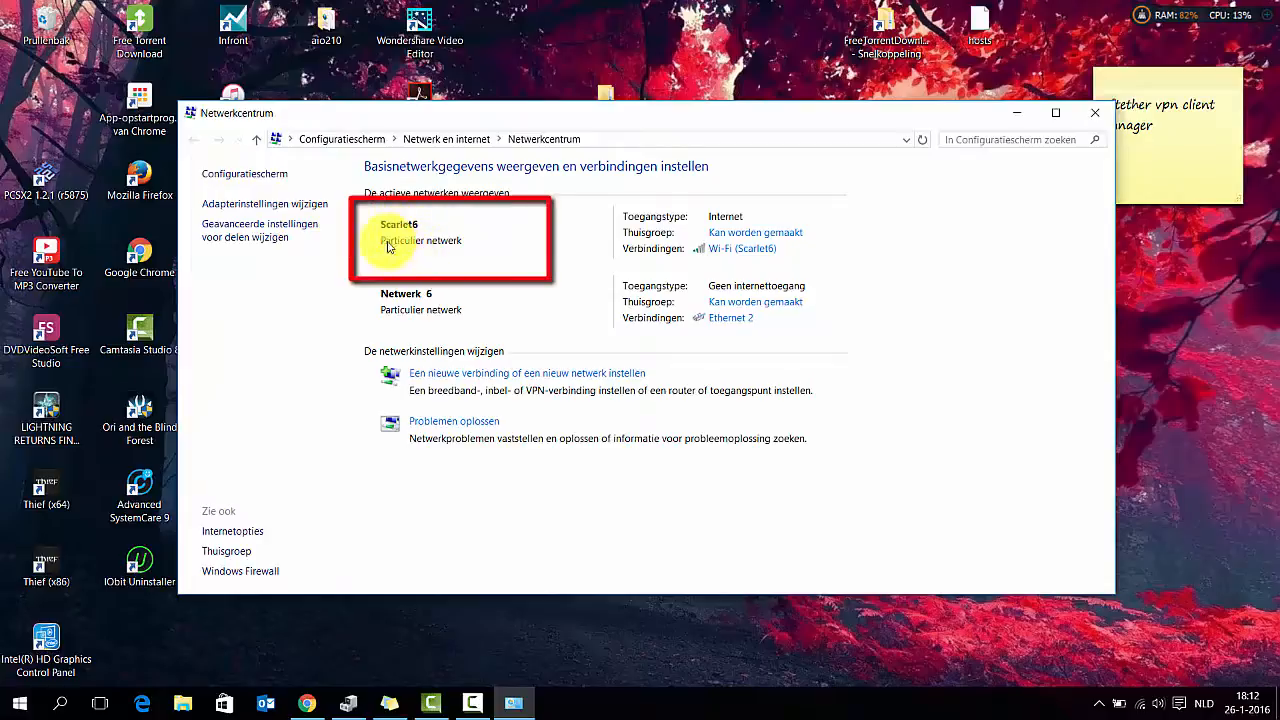
mouse_move(416, 258)
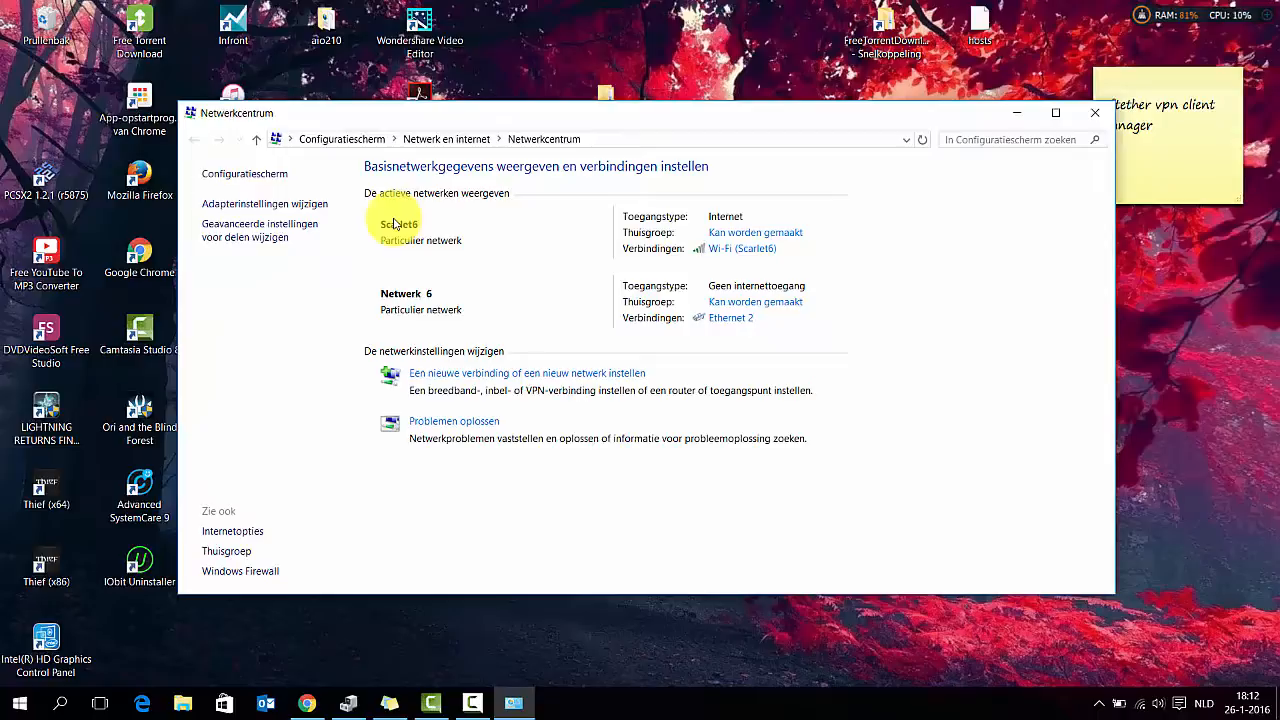
mouse_move(450, 268)
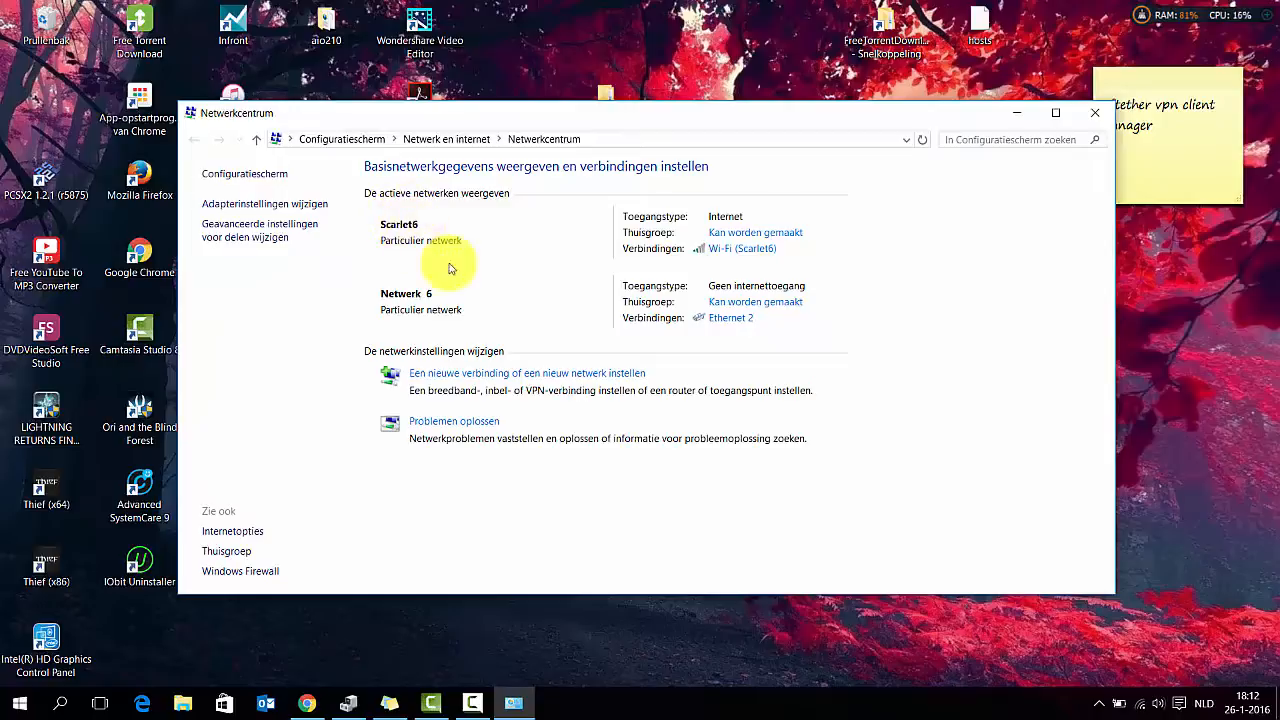